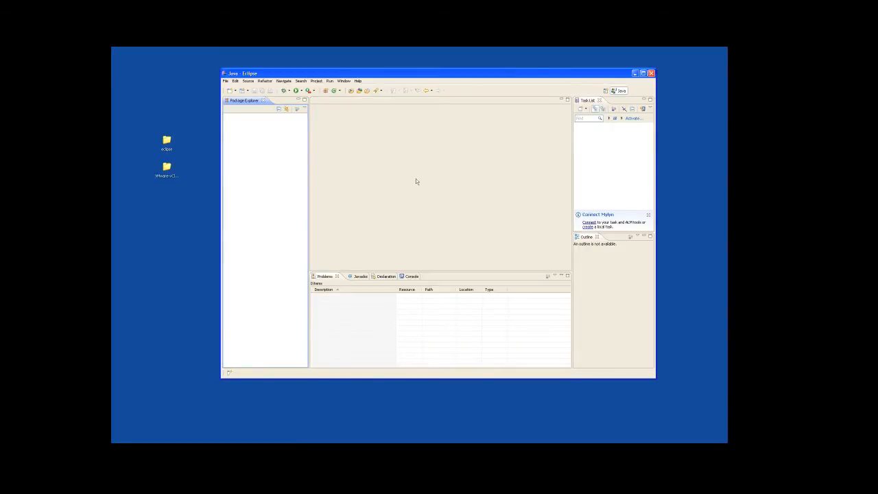
- Create a new Java project named 'vCloud' through the New Java Project wizard
left_click(643, 73)
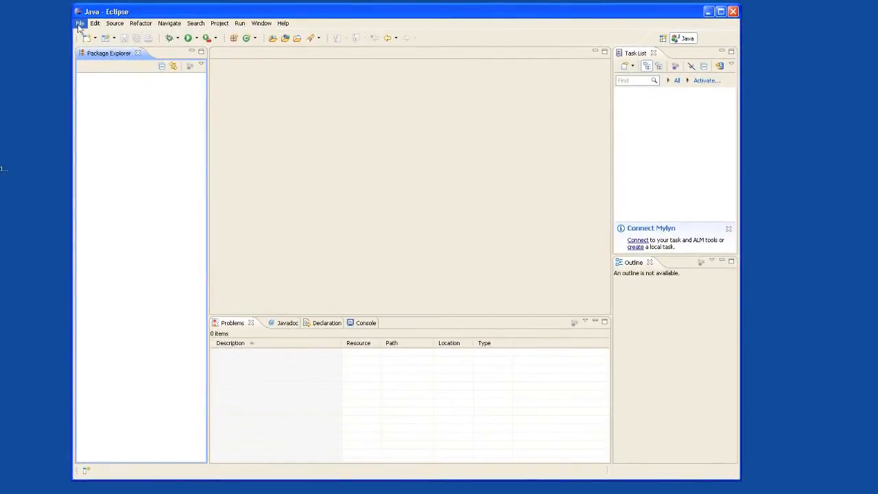
left_click(78, 23)
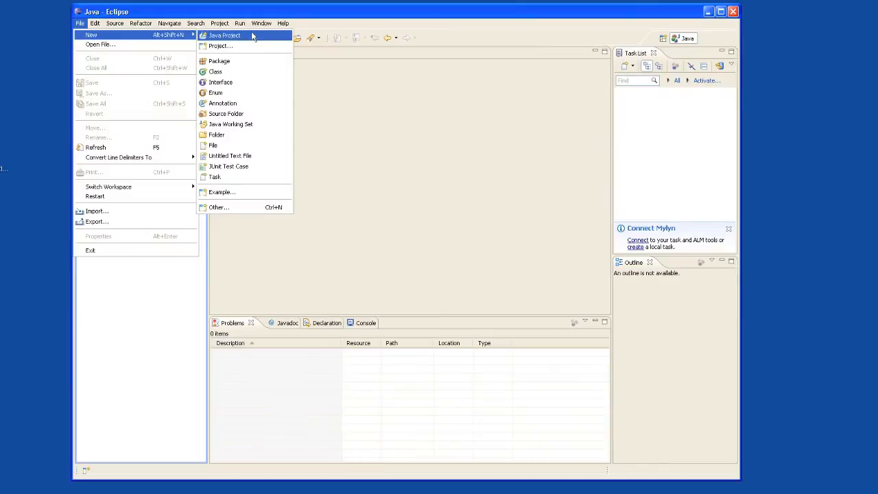
left_click(223, 37)
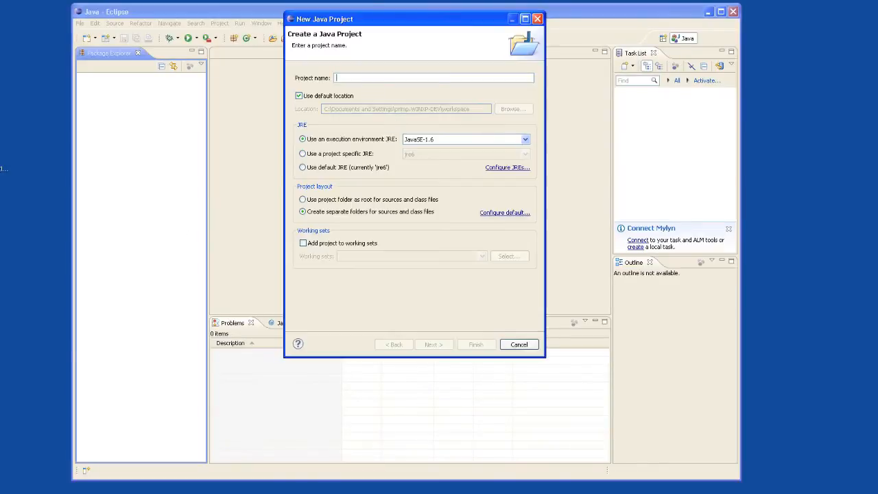
type("vCloud")
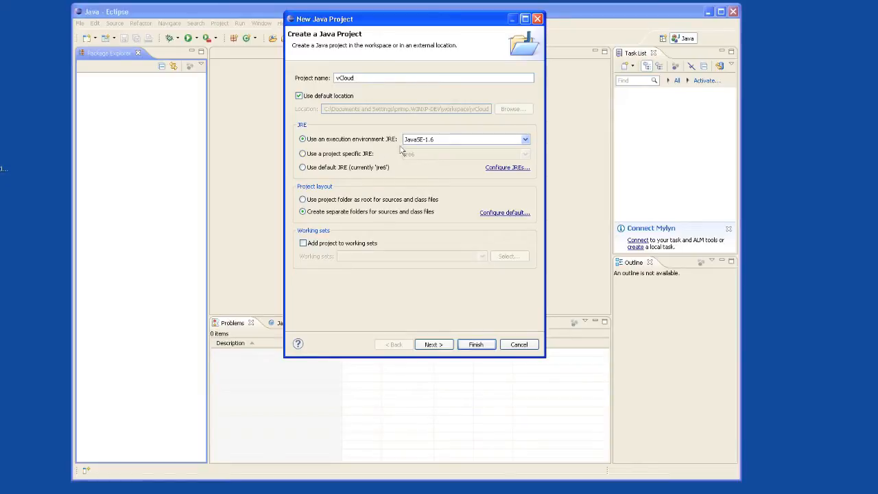
mouse_move(491, 324)
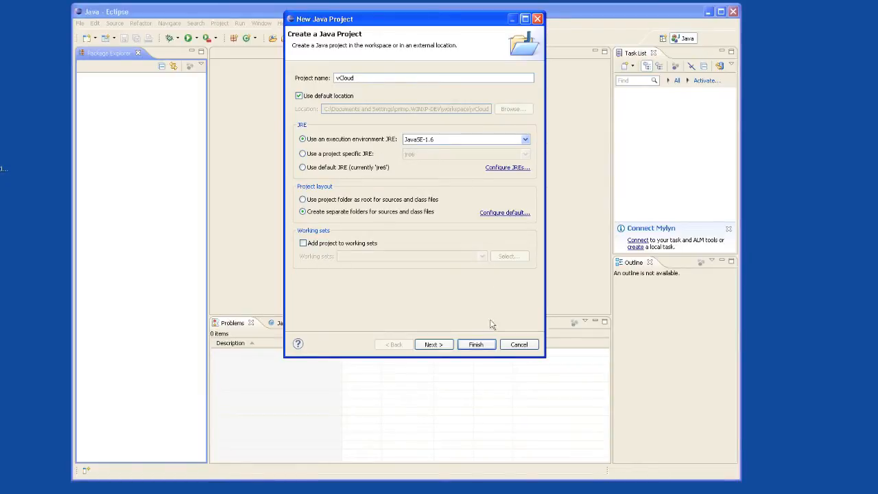
left_click(476, 344)
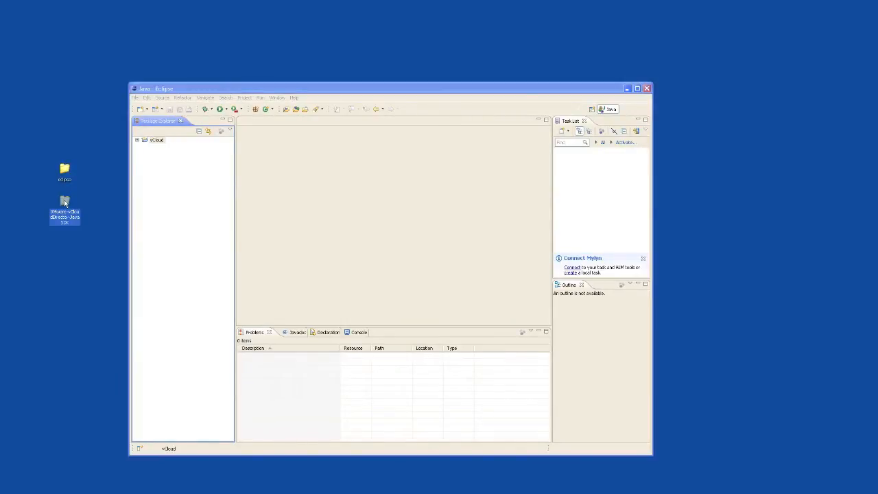
- Open the VMware-vCloudDirector-JavaSDK folder, read the ReadMe notes, then close them
double_click(64, 204)
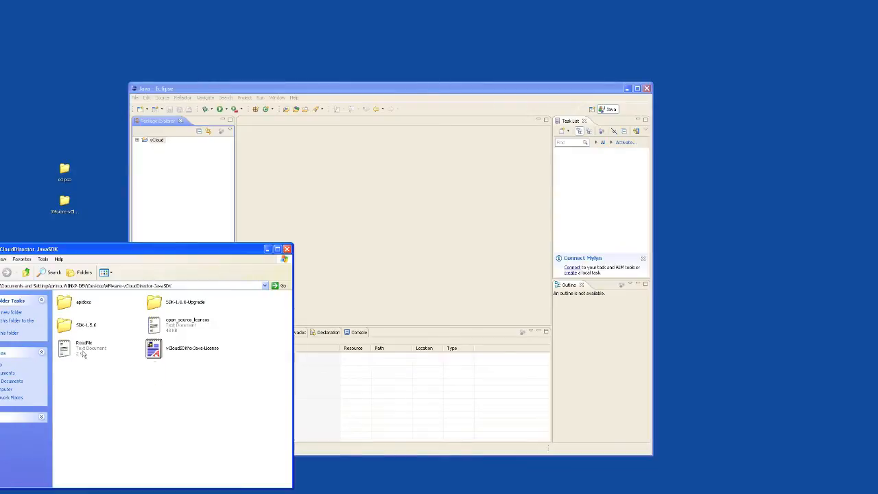
double_click(64, 345)
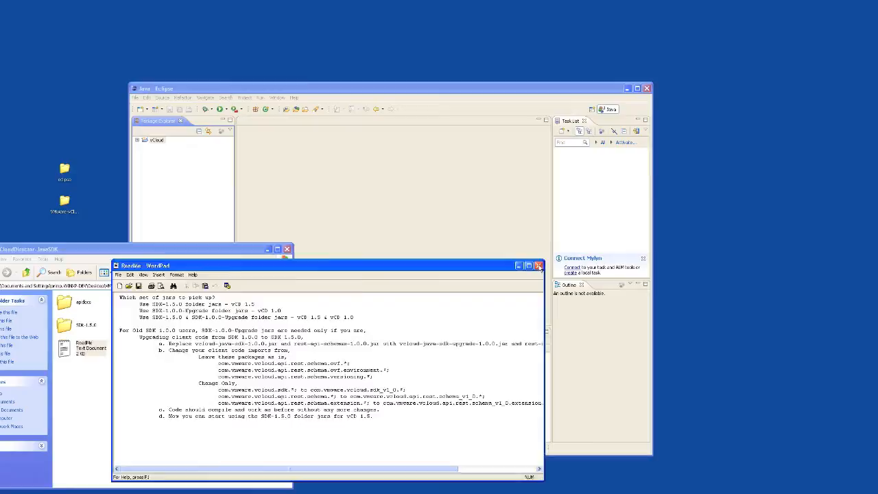
left_click(538, 265)
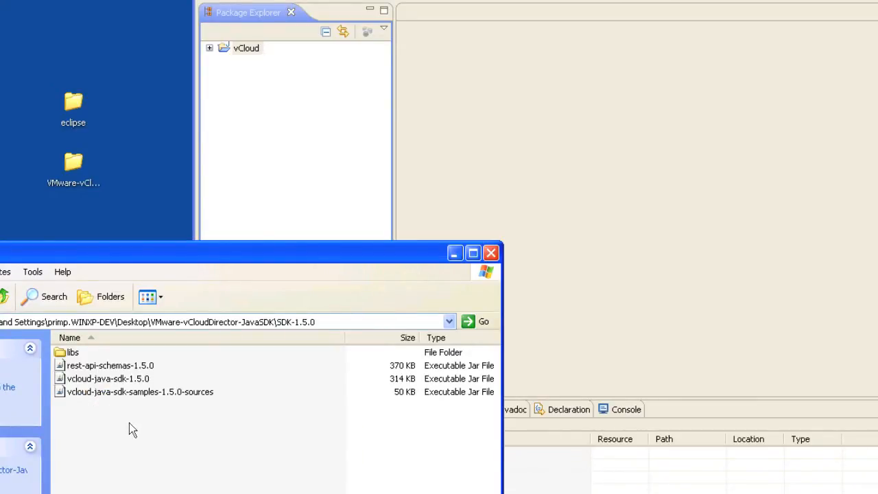
- Copy the dependency jars from the SDK libs folder into the vCloud project
left_click(107, 378)
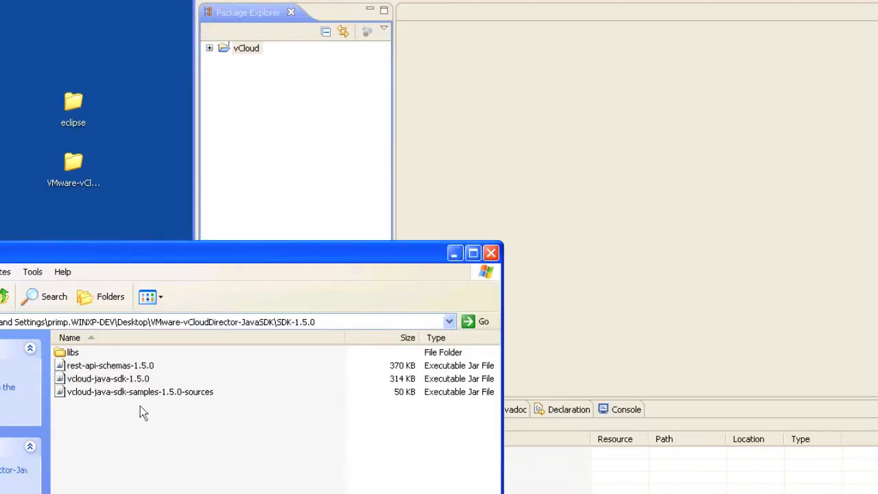
left_click(140, 392)
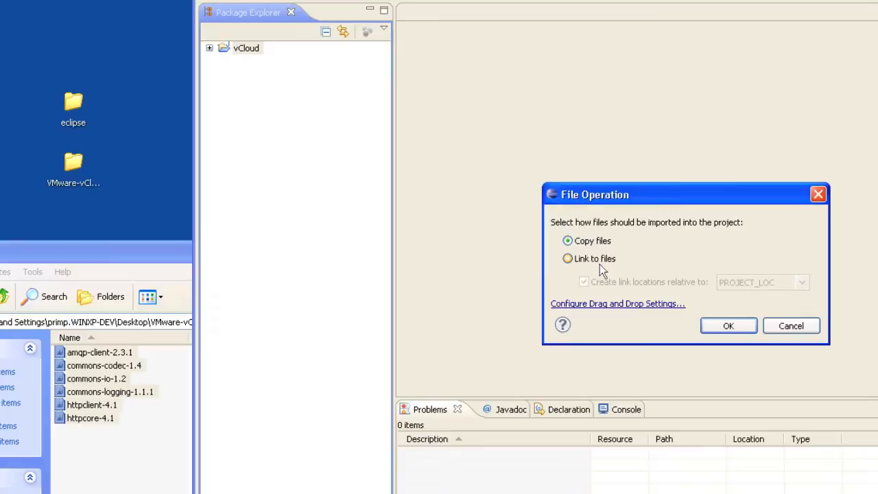
left_click(729, 325)
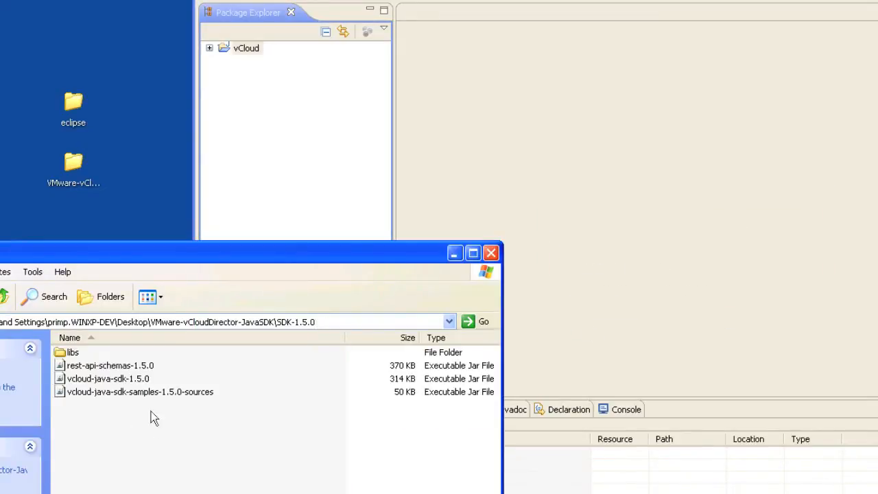
- Copy the rest-api-schemas and vcloud-java-sdk jars and samples folder into vCloud
left_click(140, 392)
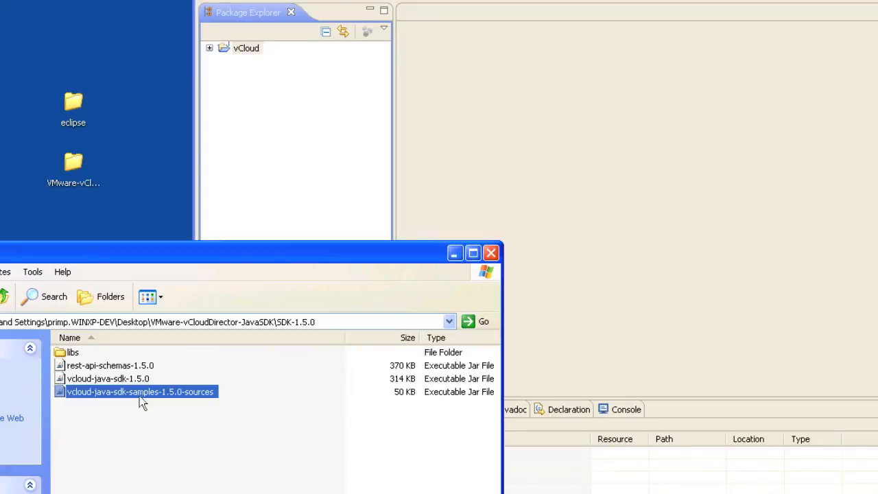
mouse_move(159, 402)
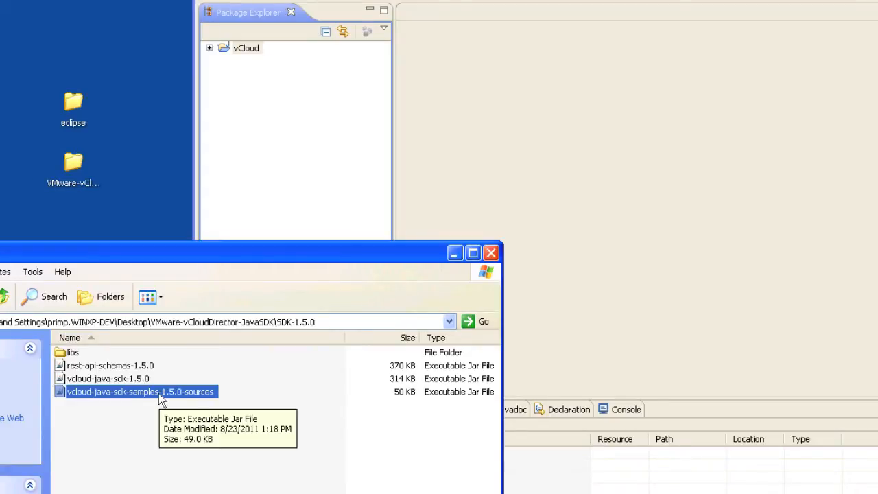
mouse_move(271, 460)
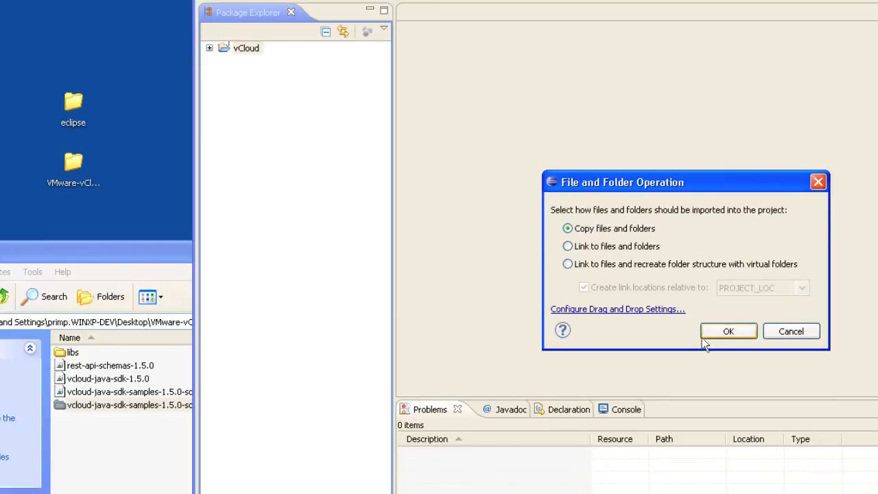
left_click(729, 330)
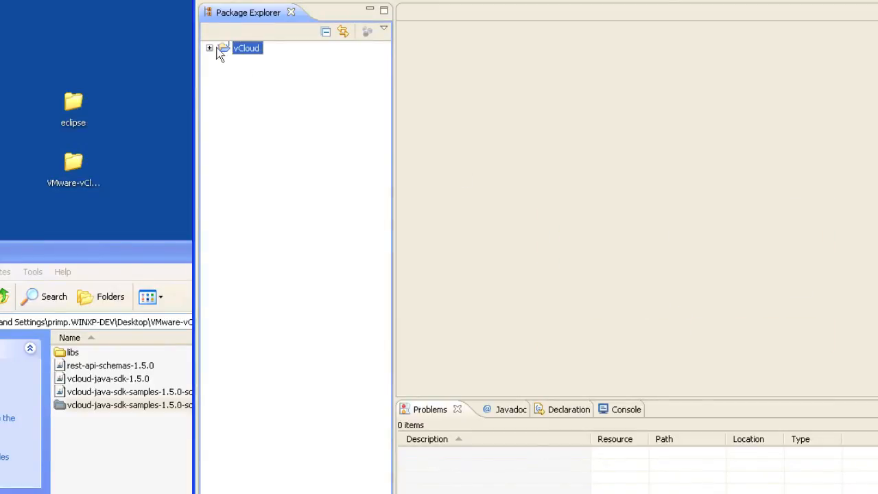
- Add all eight project jars to the build path, then select the samples sources folder
left_click(209, 48)
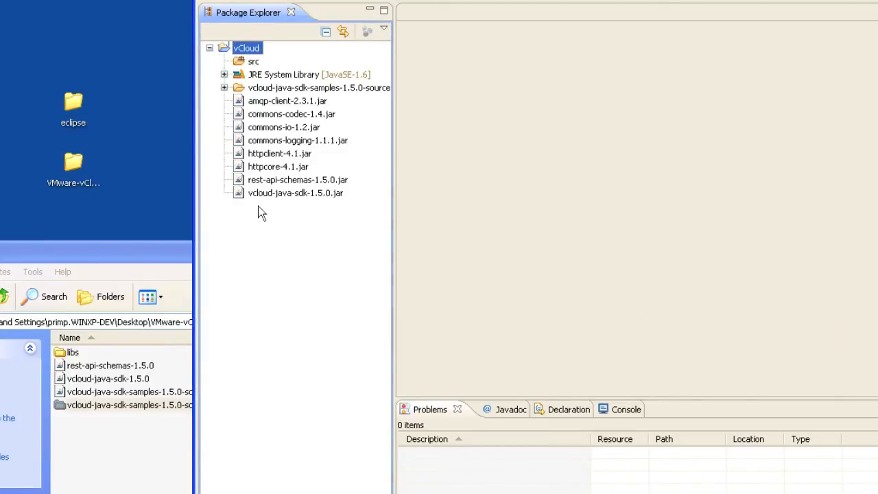
left_click(295, 193)
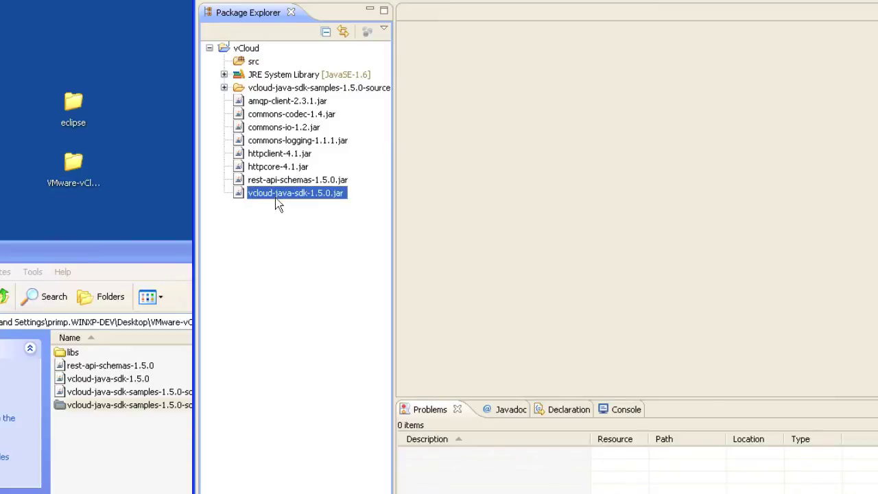
key("ctrl+a")
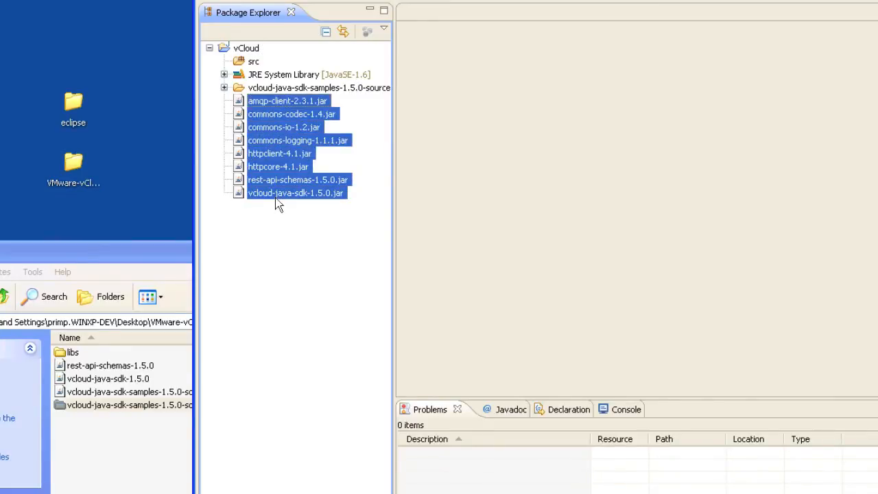
right_click(278, 193)
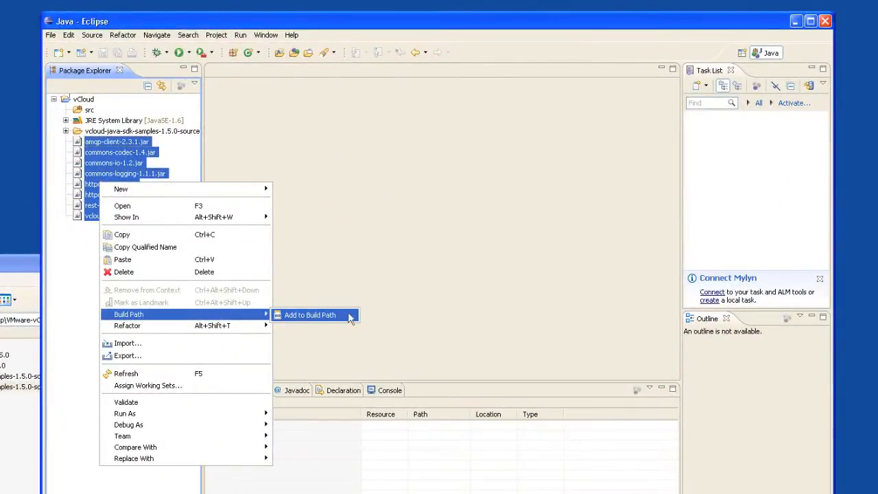
left_click(311, 315)
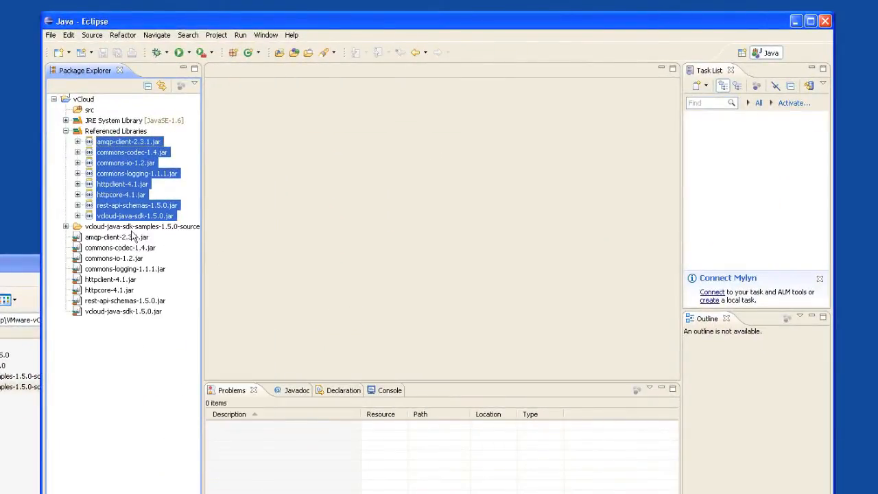
left_click(140, 226)
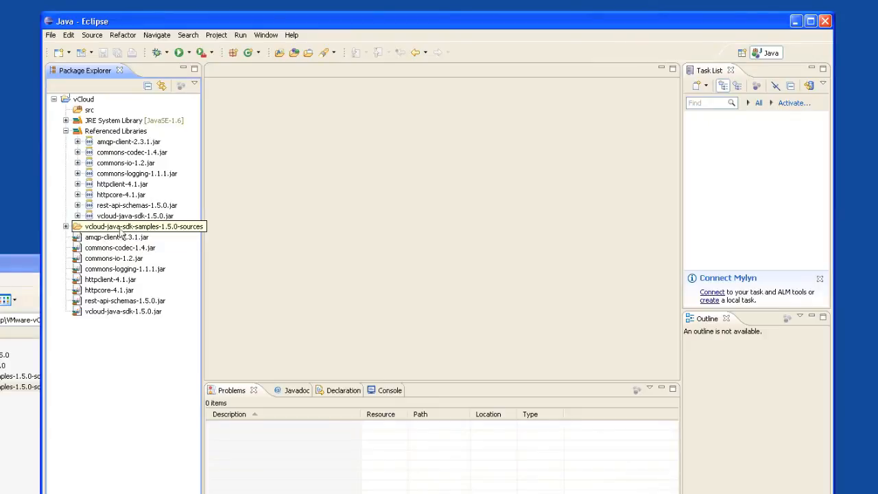
right_click(116, 226)
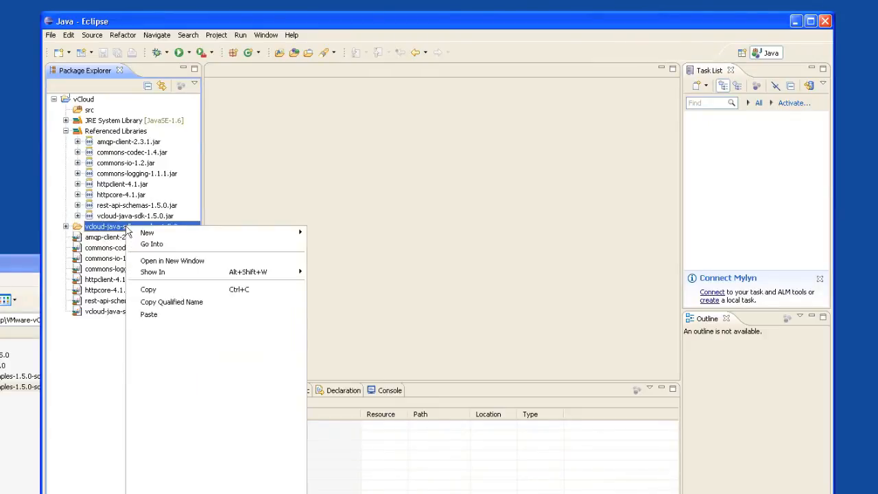
mouse_move(154, 356)
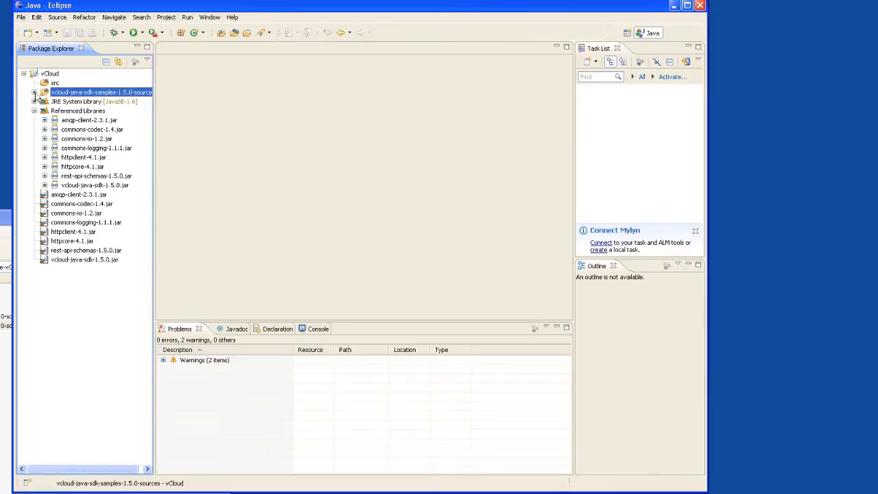
- Expand samples sources and com.vmware.vcloud.sdk.samples, and open ListAllvApps.java
left_click(31, 92)
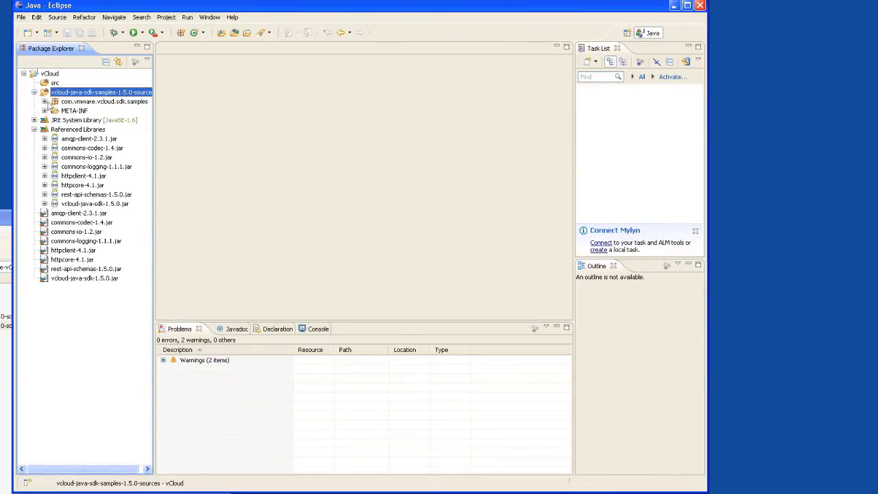
left_click(44, 100)
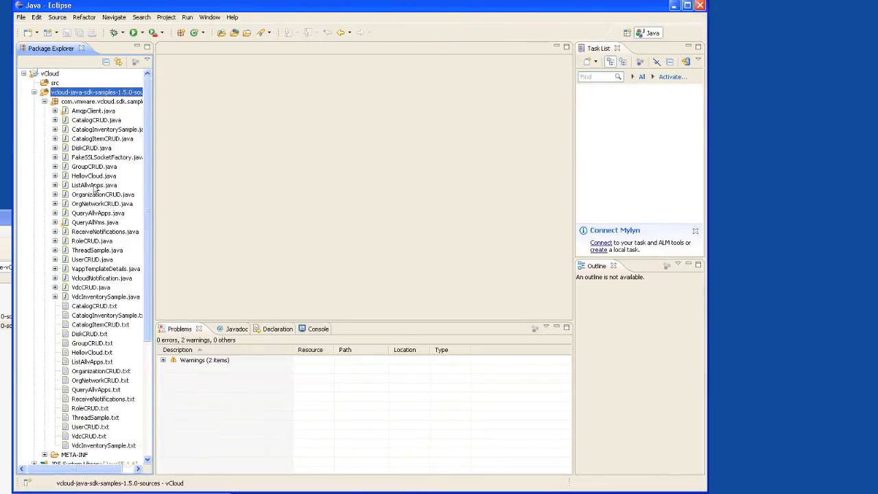
left_click(92, 184)
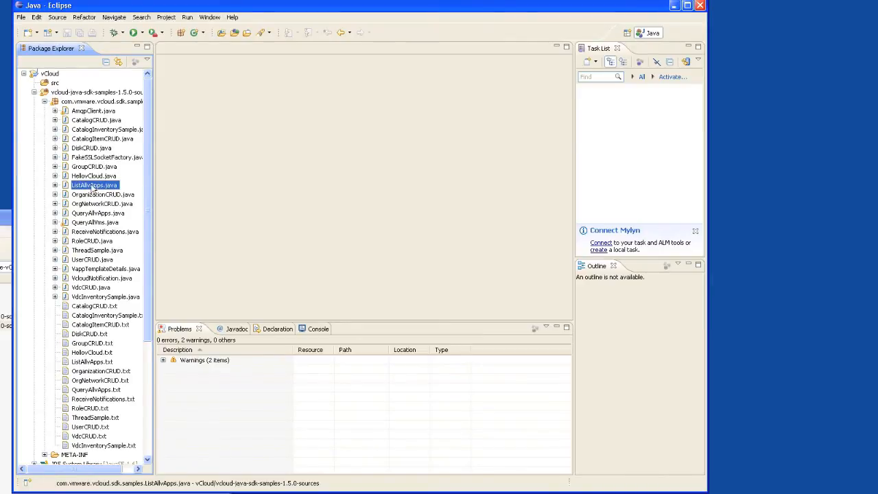
double_click(94, 185)
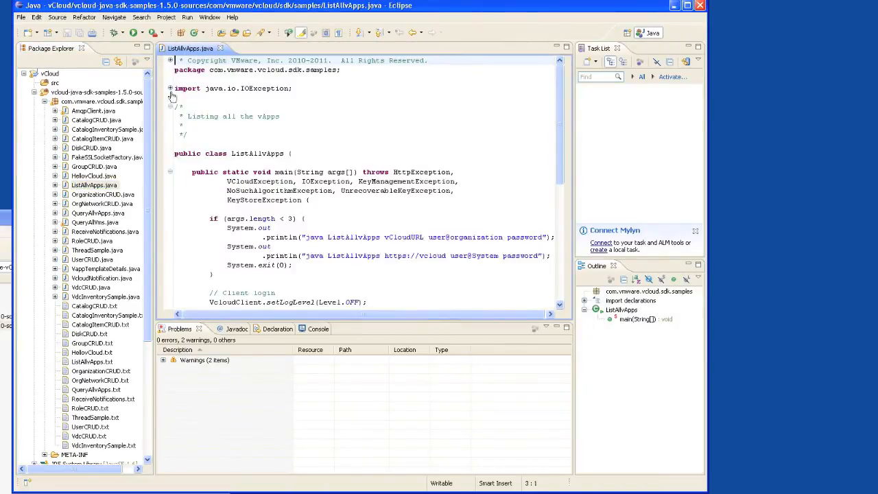
mouse_move(145, 35)
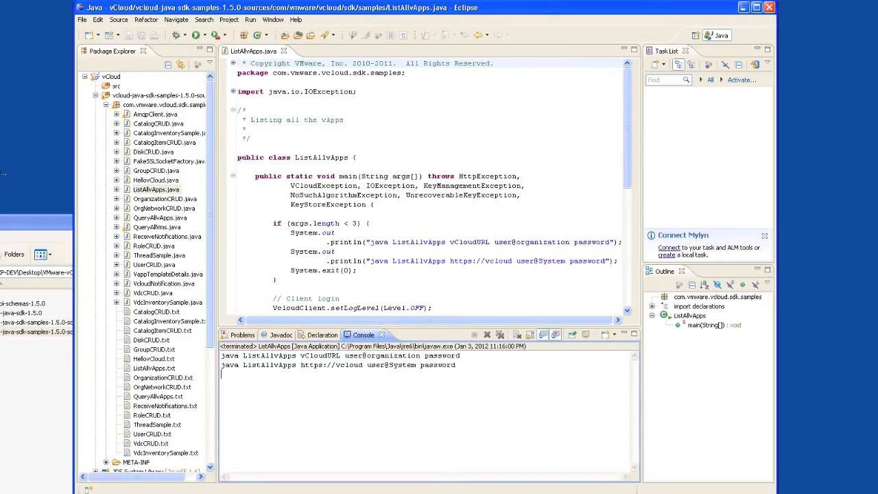
mouse_move(198, 37)
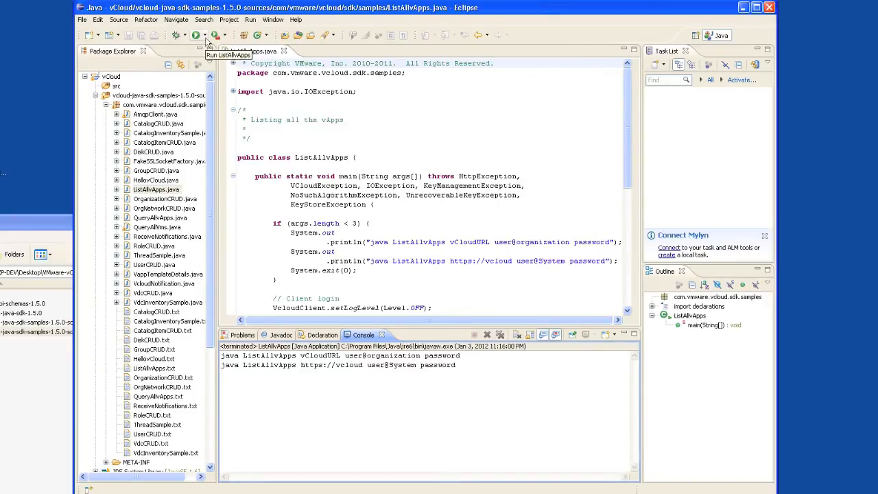
left_click(217, 36)
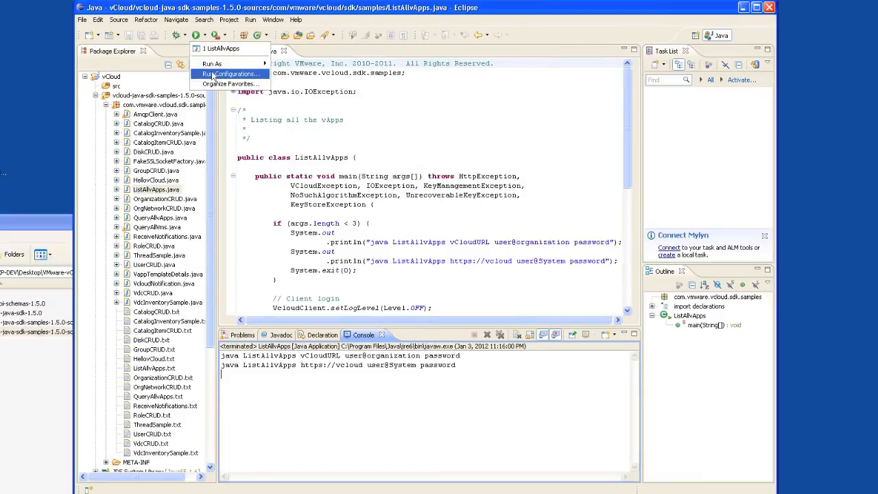
left_click(230, 73)
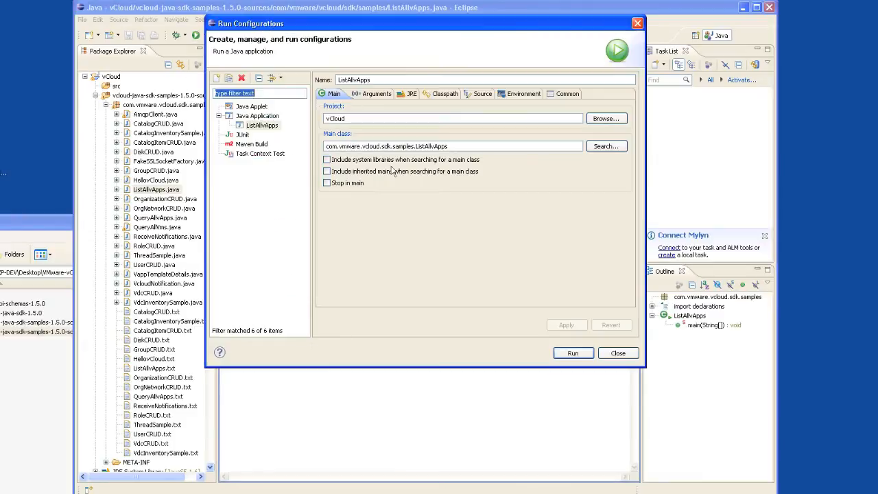
left_click(368, 94)
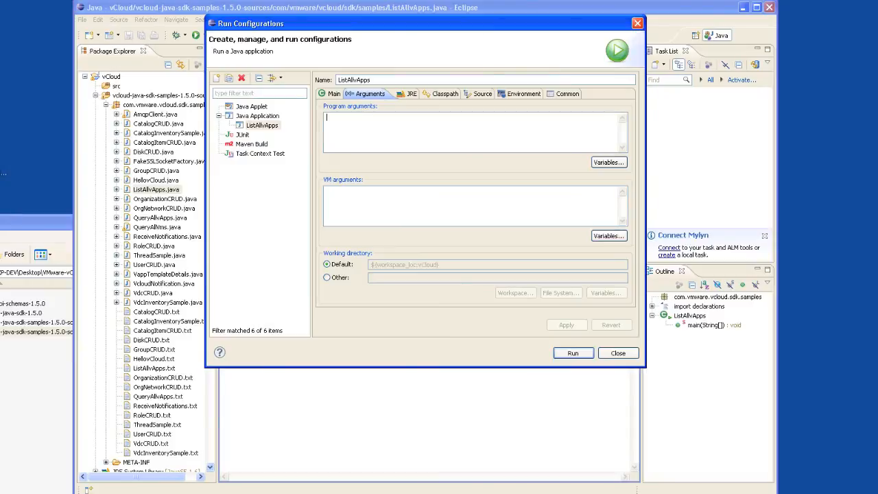
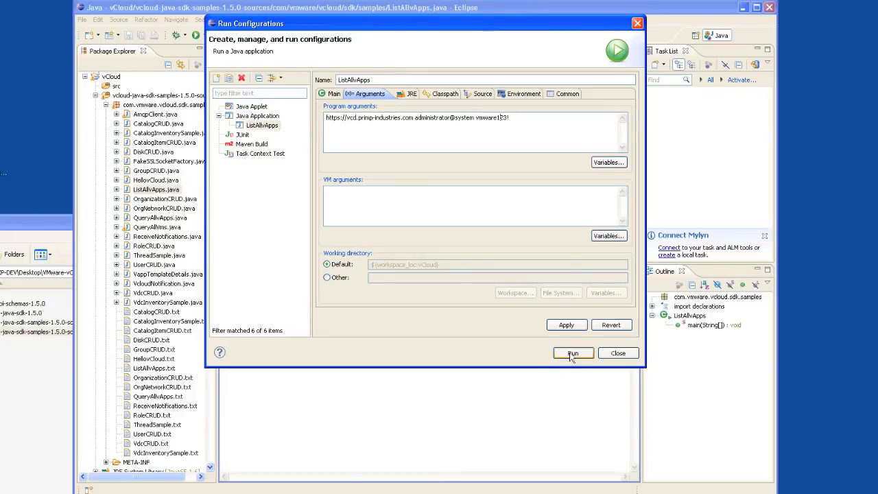
left_click(572, 352)
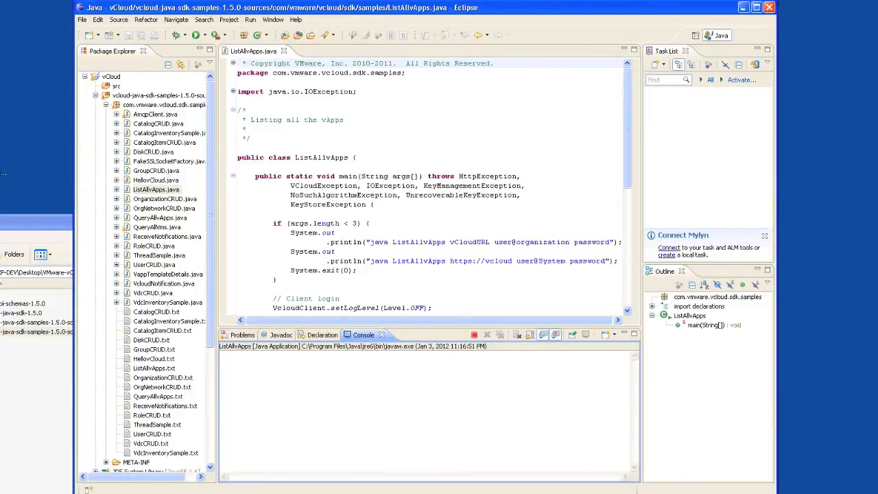